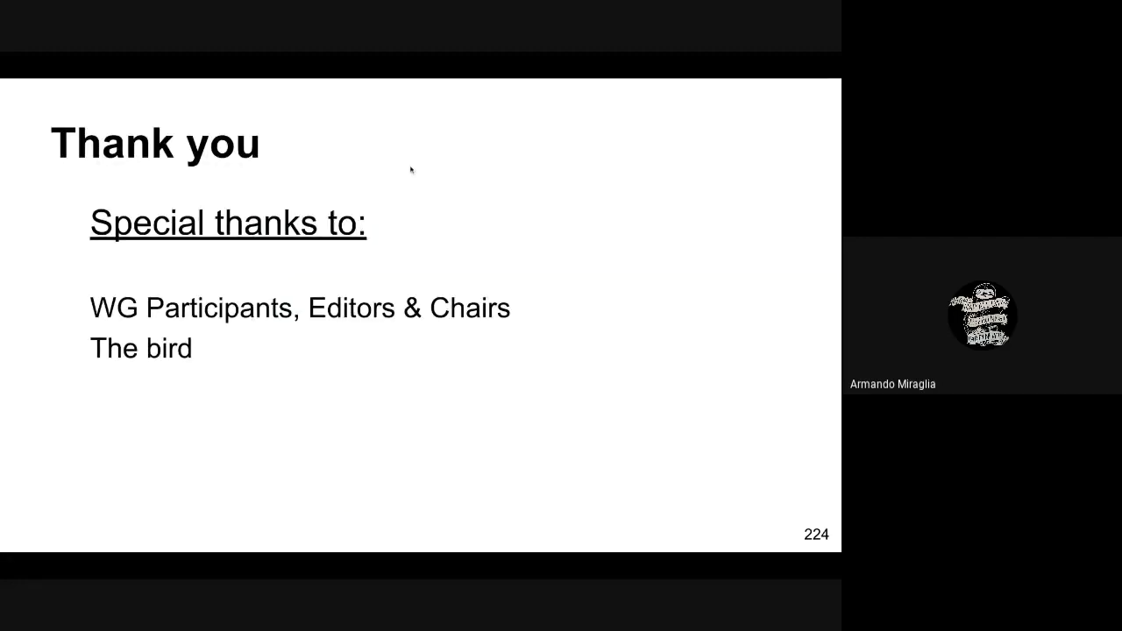
# Return from the Thank you slide to the 'Name that bird!' extra-credit slide
pyautogui.press('left')
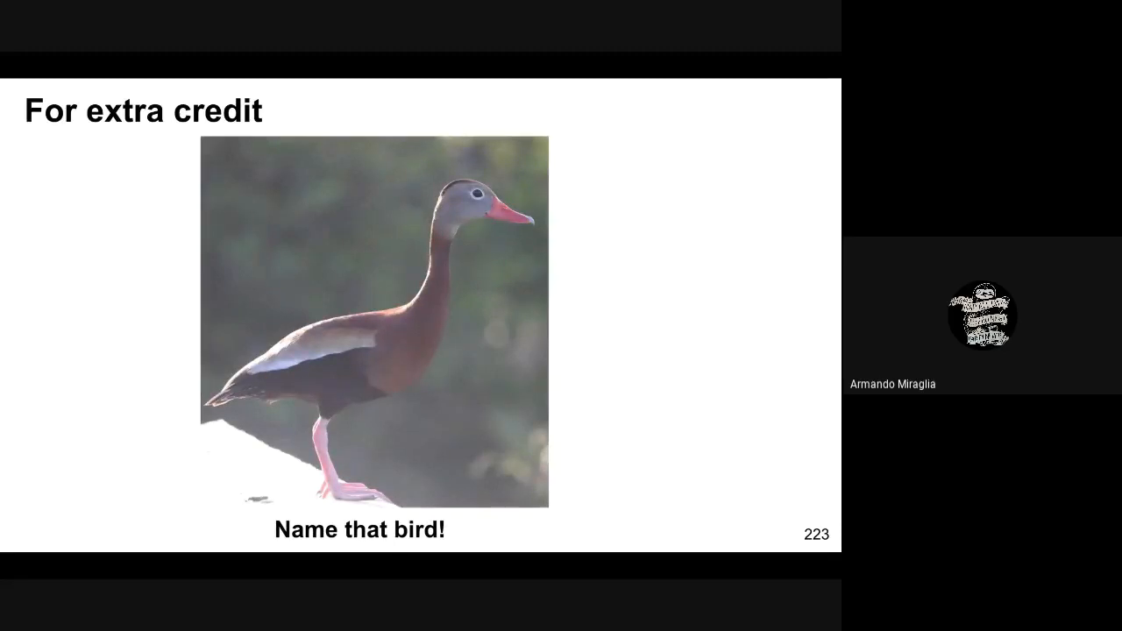